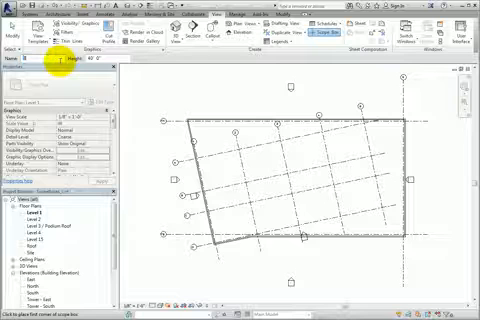
# Set the selected scope box's Name property to 'Building' and apply it.
pyautogui.write('Building Datum')
pyautogui.click(98, 60)
pyautogui.write('180')
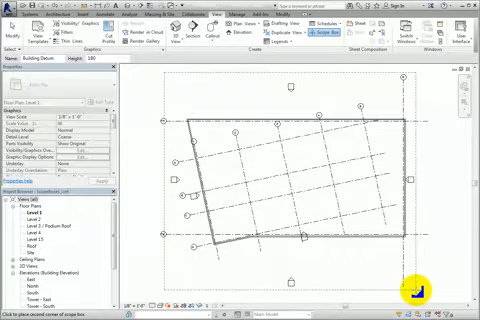
pyautogui.click(418, 258)
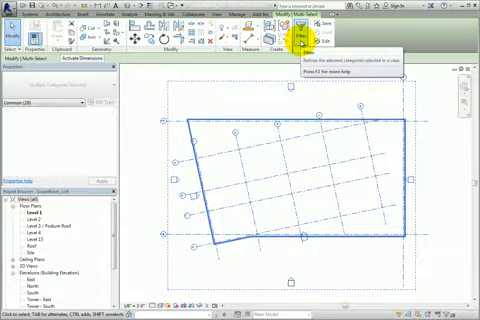
# Start the Scope Box tool from the View tab for the podium box.
pyautogui.click(304, 30)
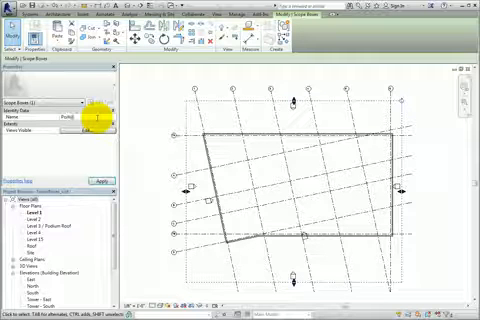
# Enter 'Podium Data' as the Name of the new rectangular scope box.
pyautogui.write('Podium Data')
pyautogui.write('Tower Datum')
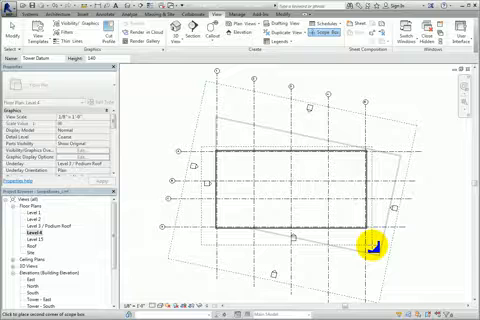
# Assign the tower scope box to the upper floor plan so it crops and rotates to the tower grid.
pyautogui.click(376, 224)
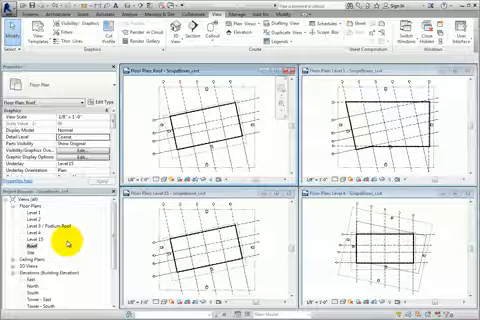
# Select the upper-level plan views together for tiling side by side.
pyautogui.press('ctrl')
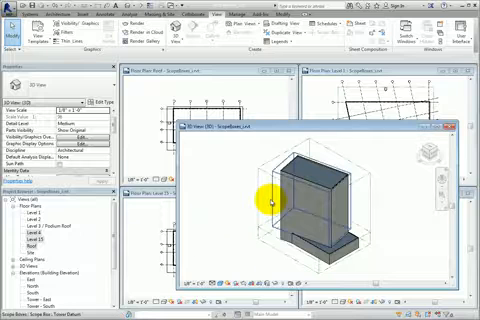
# Select a scope box in the reoriented 3D view of the building massing.
pyautogui.click(270, 200)
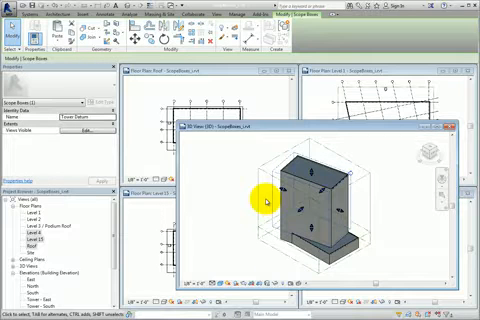